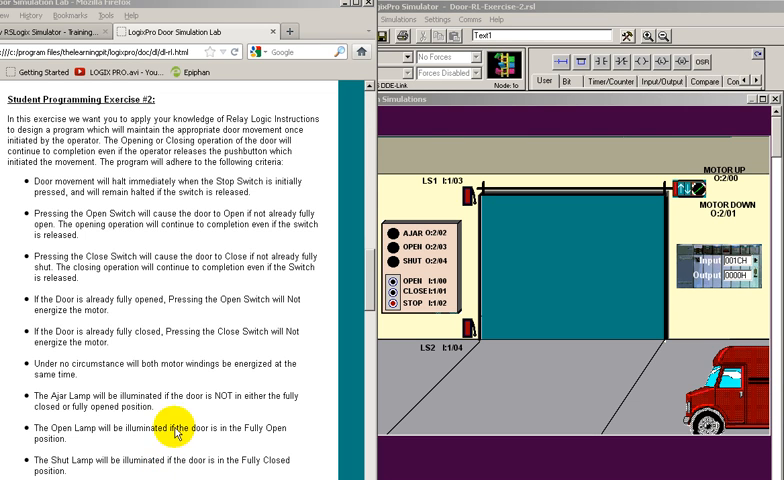
mouse_move(226, 188)
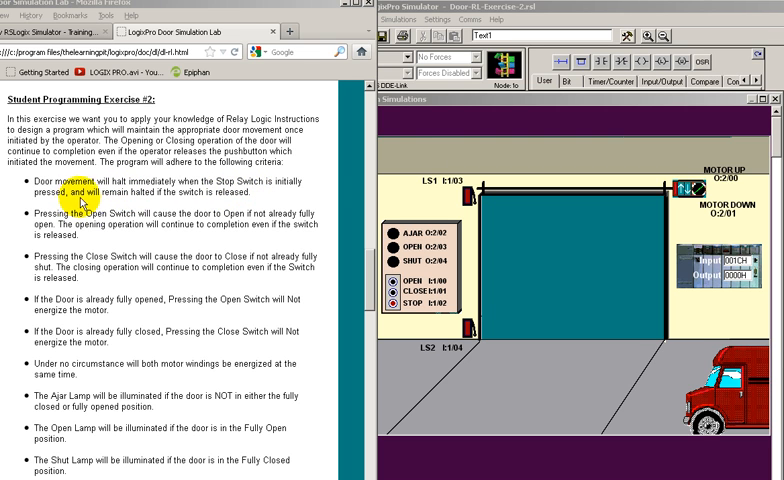
mouse_move(190, 196)
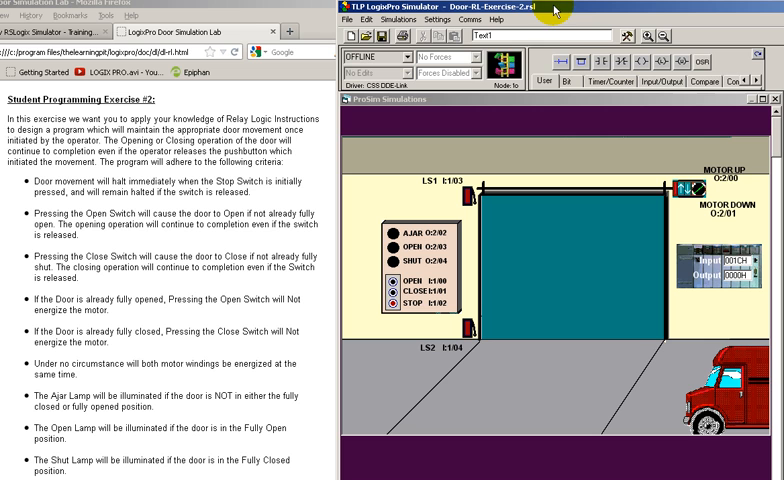
mouse_move(476, 144)
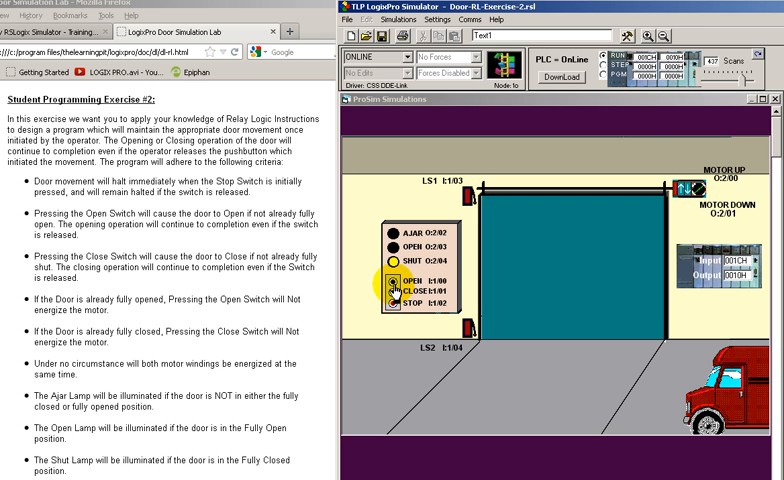
left_click(384, 276)
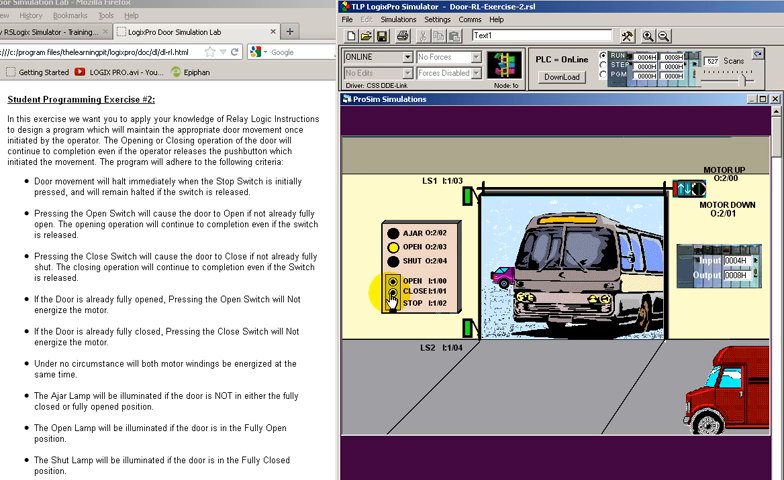
left_click(390, 308)
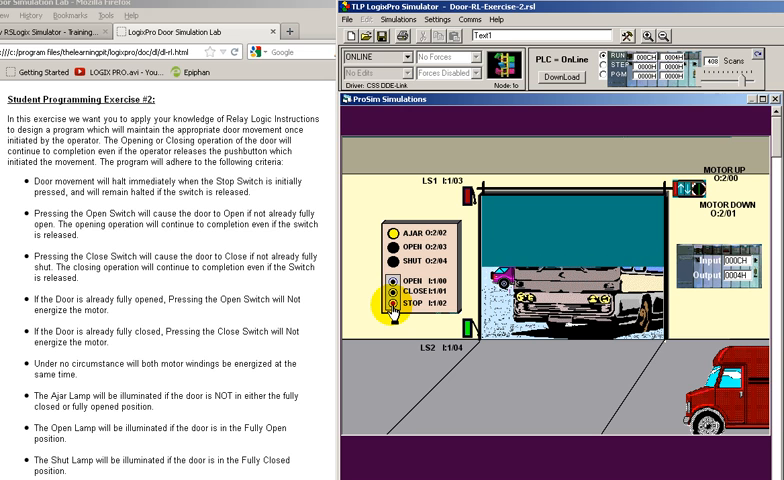
left_click(400, 304)
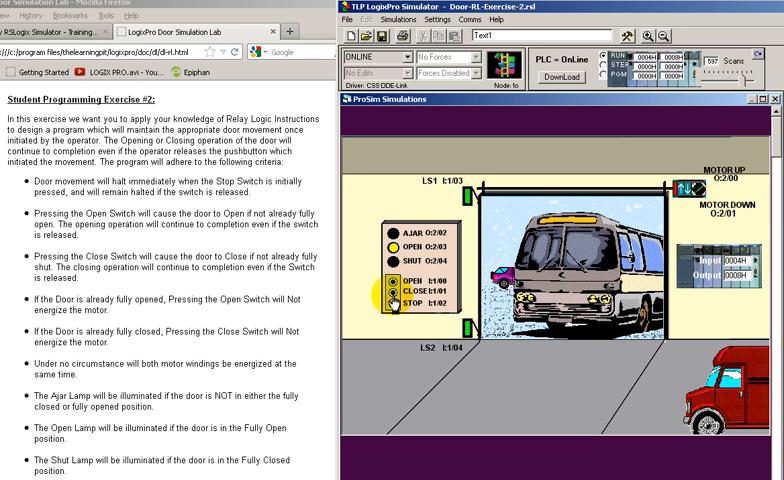
left_click(396, 300)
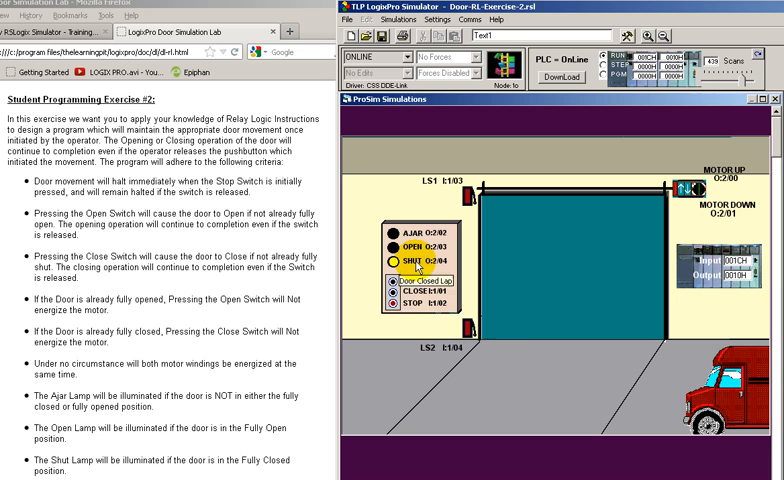
left_click(400, 282)
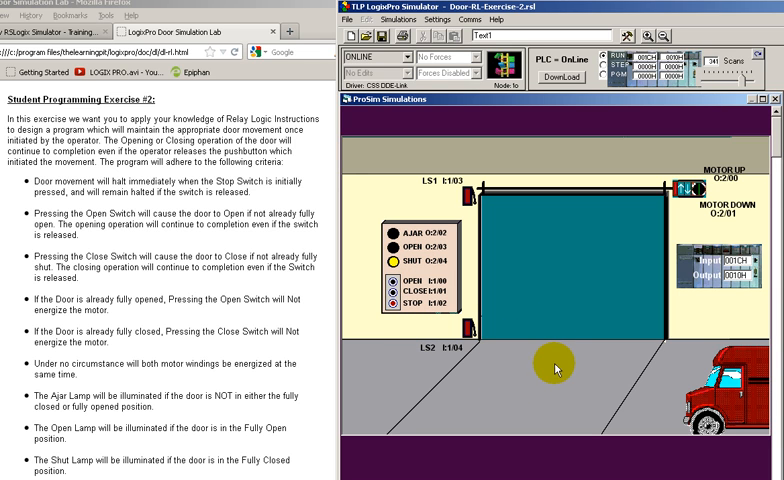